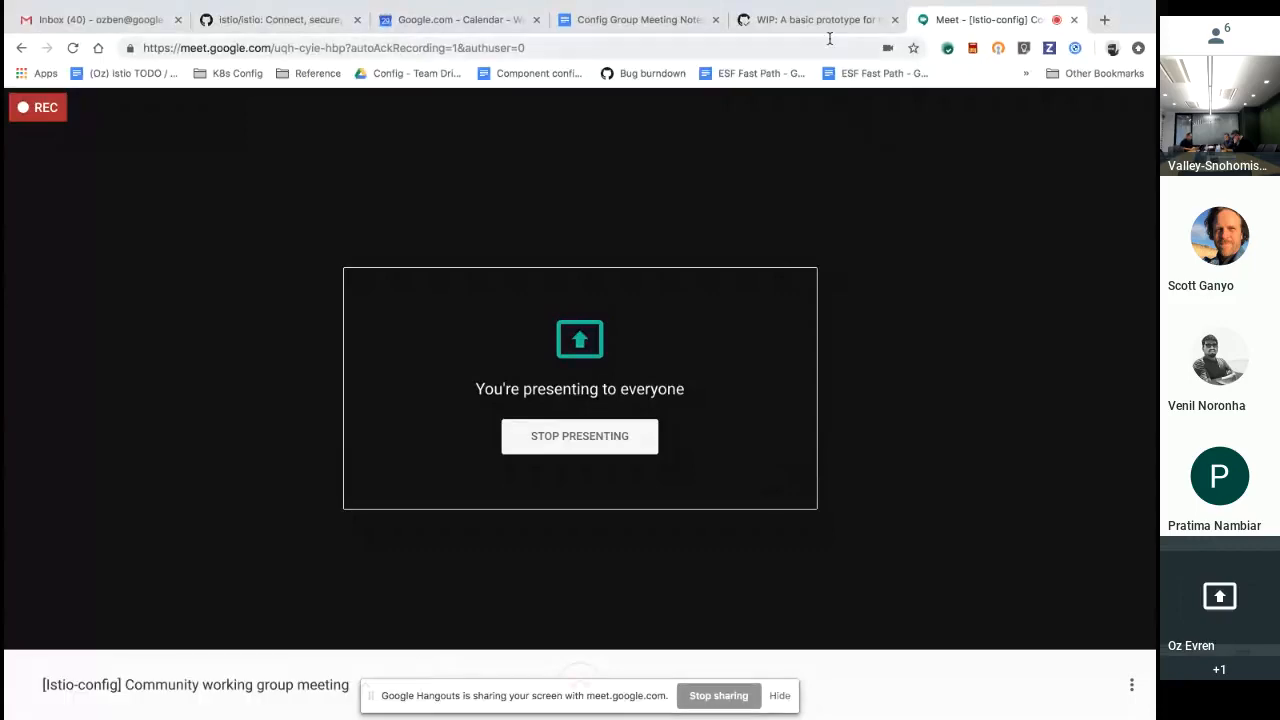
- Switch from the Meet presenting page to the WIP pull request's Files changed view
click(812, 20)
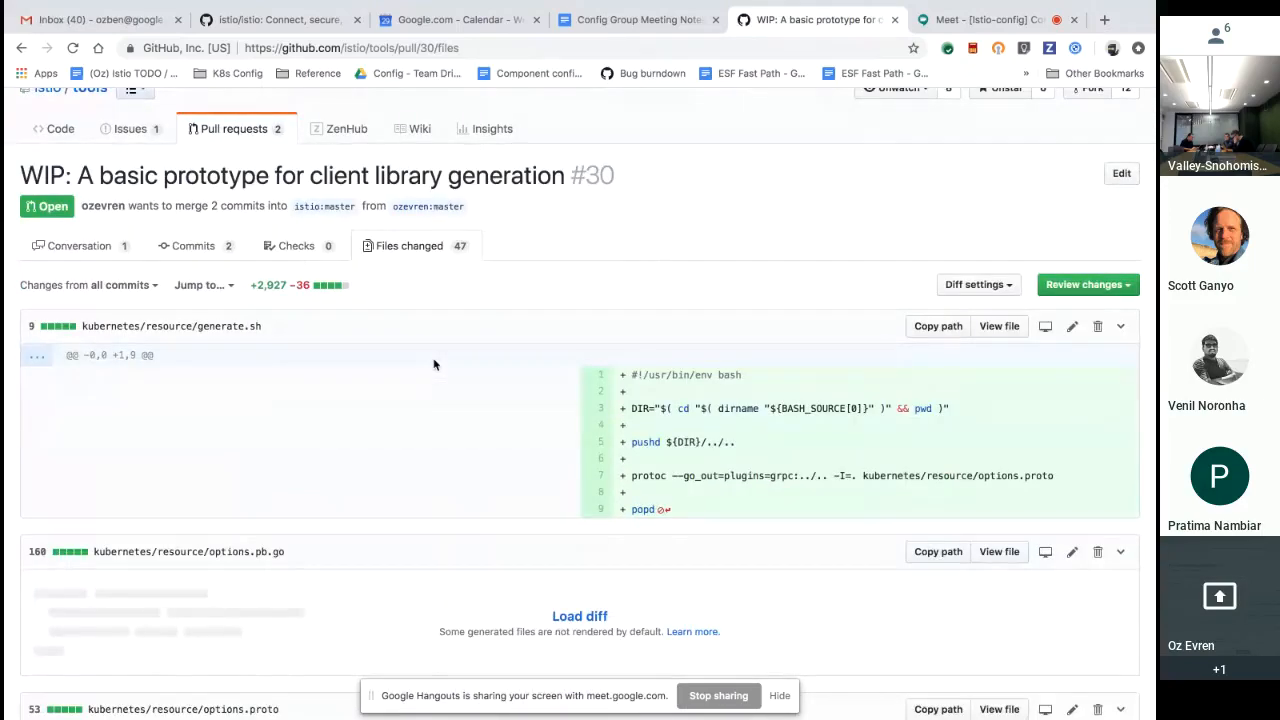
- Scroll the diff past generate.sh and options.proto to the protoc-gen-crds boilerplate and main files
scroll(down, 3)
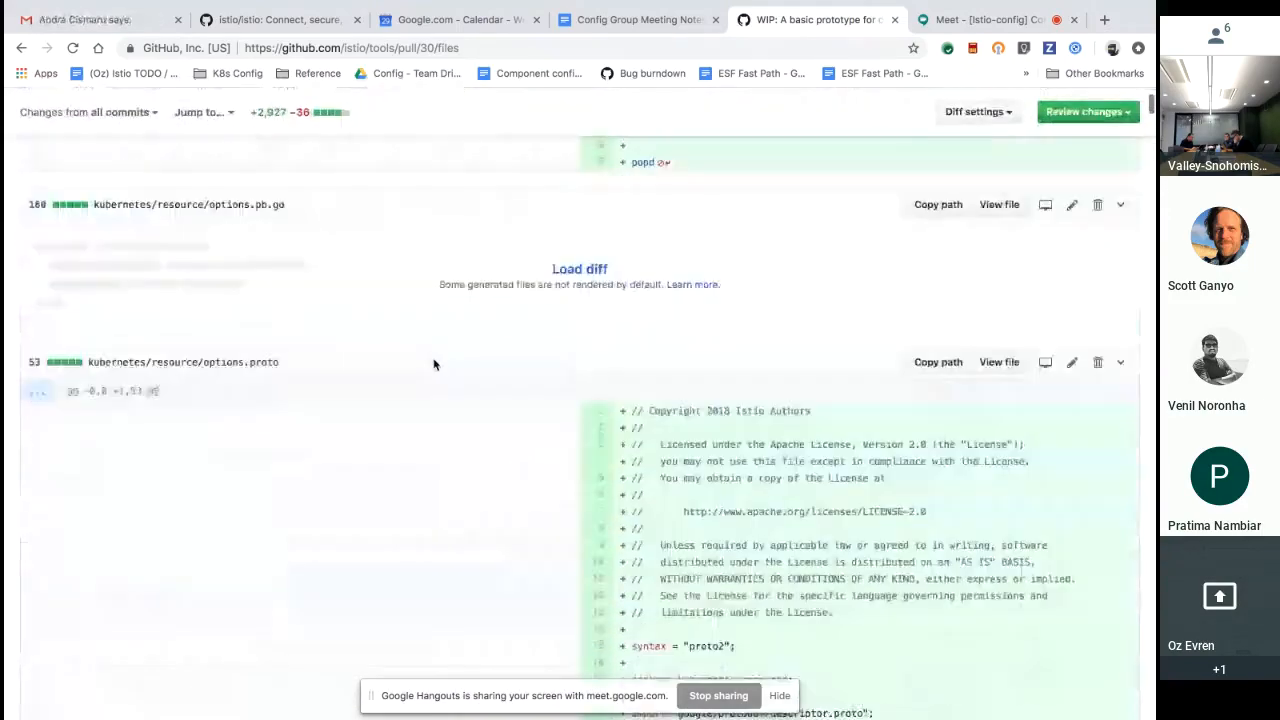
scroll(down, 3)
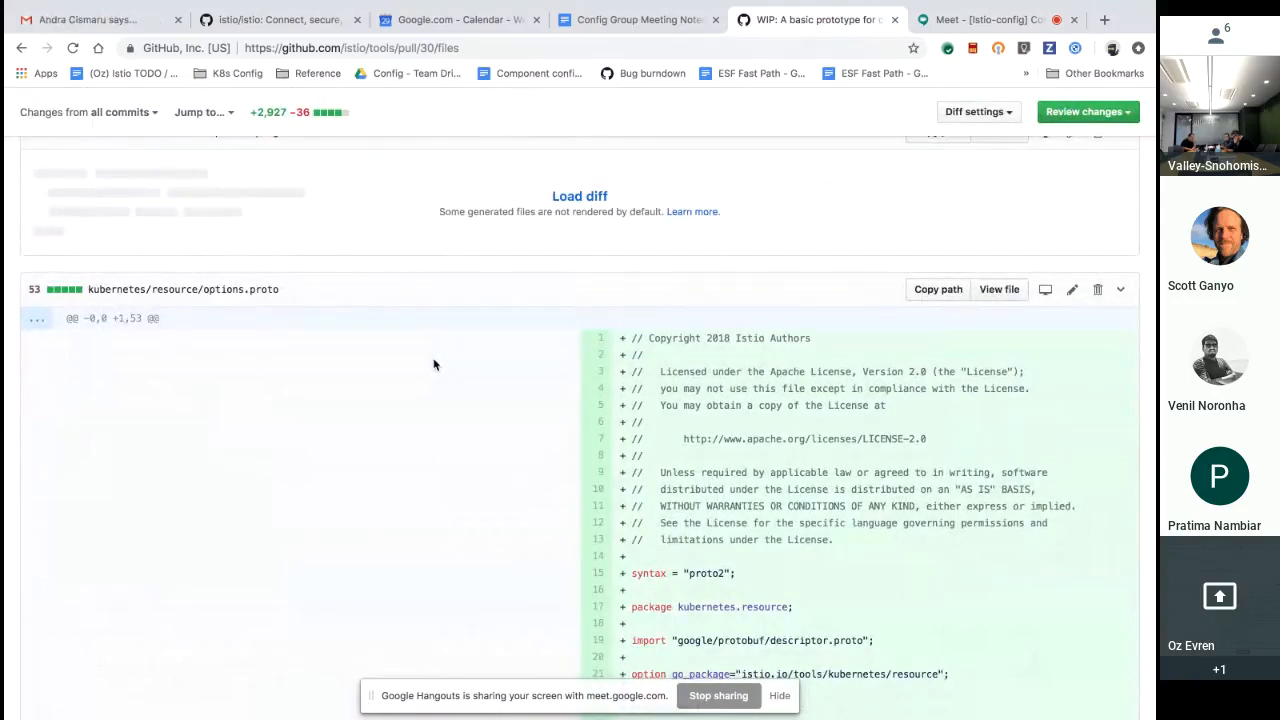
scroll(down, 3)
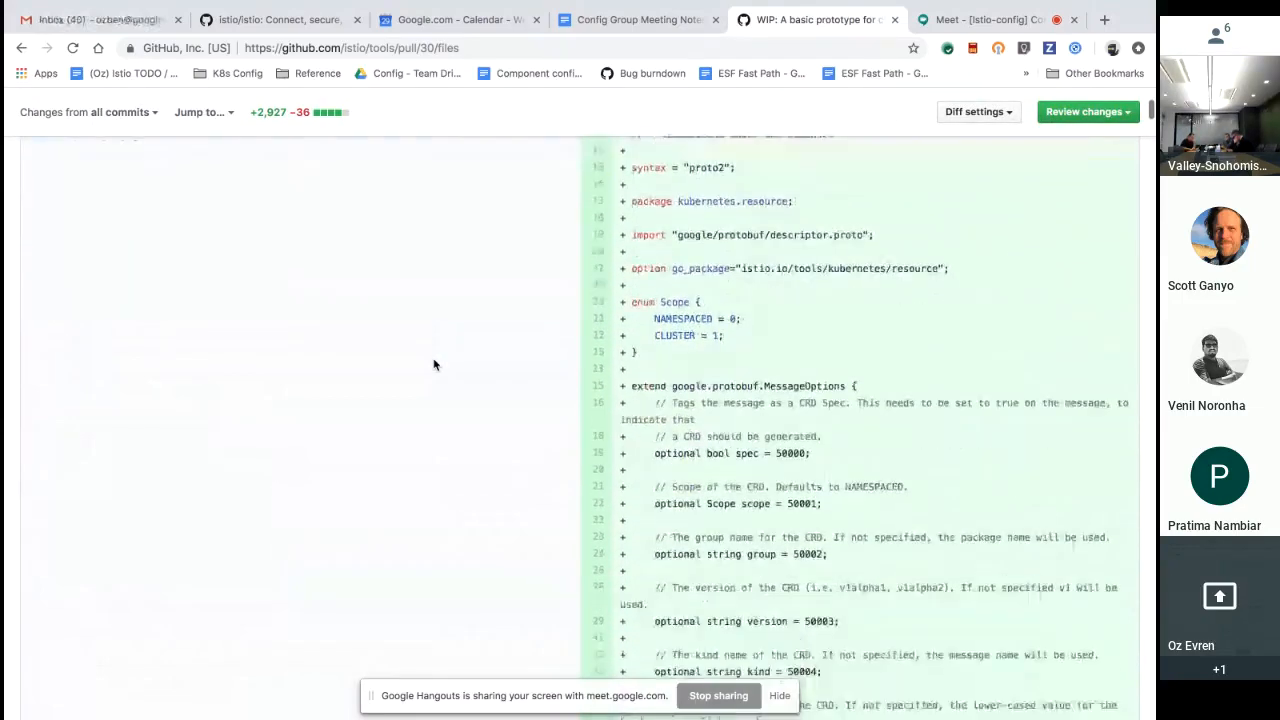
scroll(down, 3)
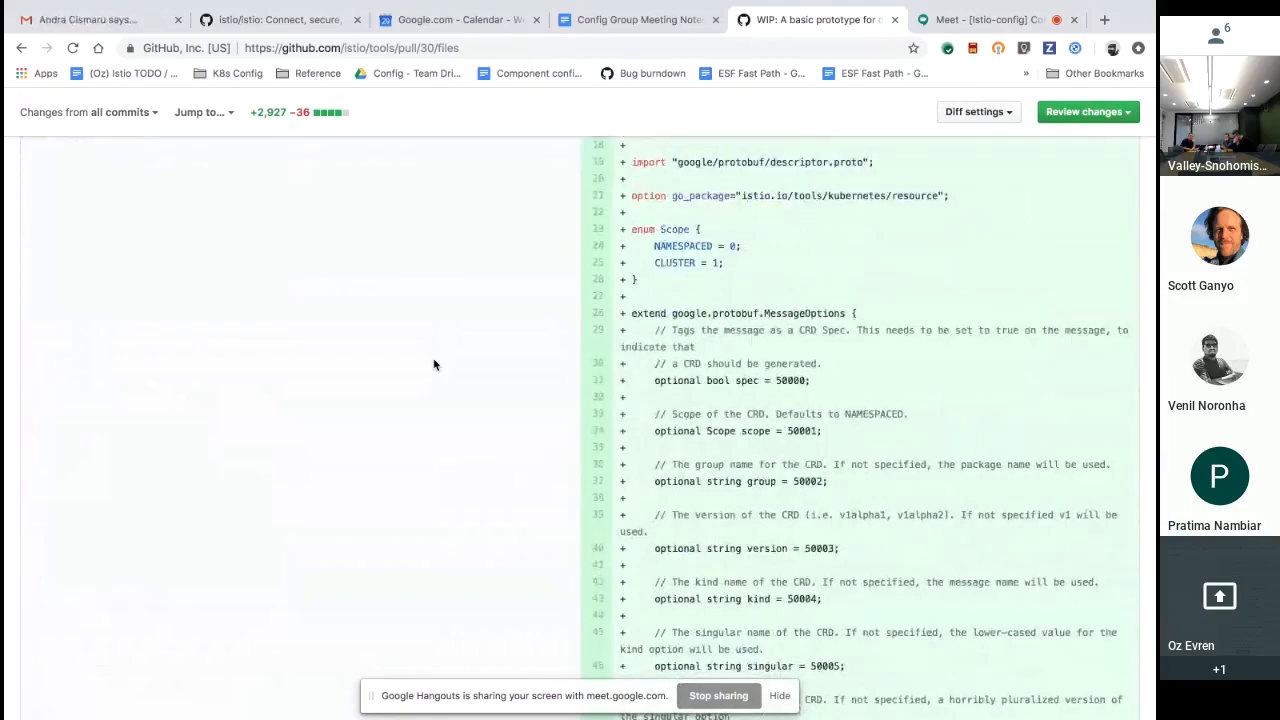
scroll(down, 3)
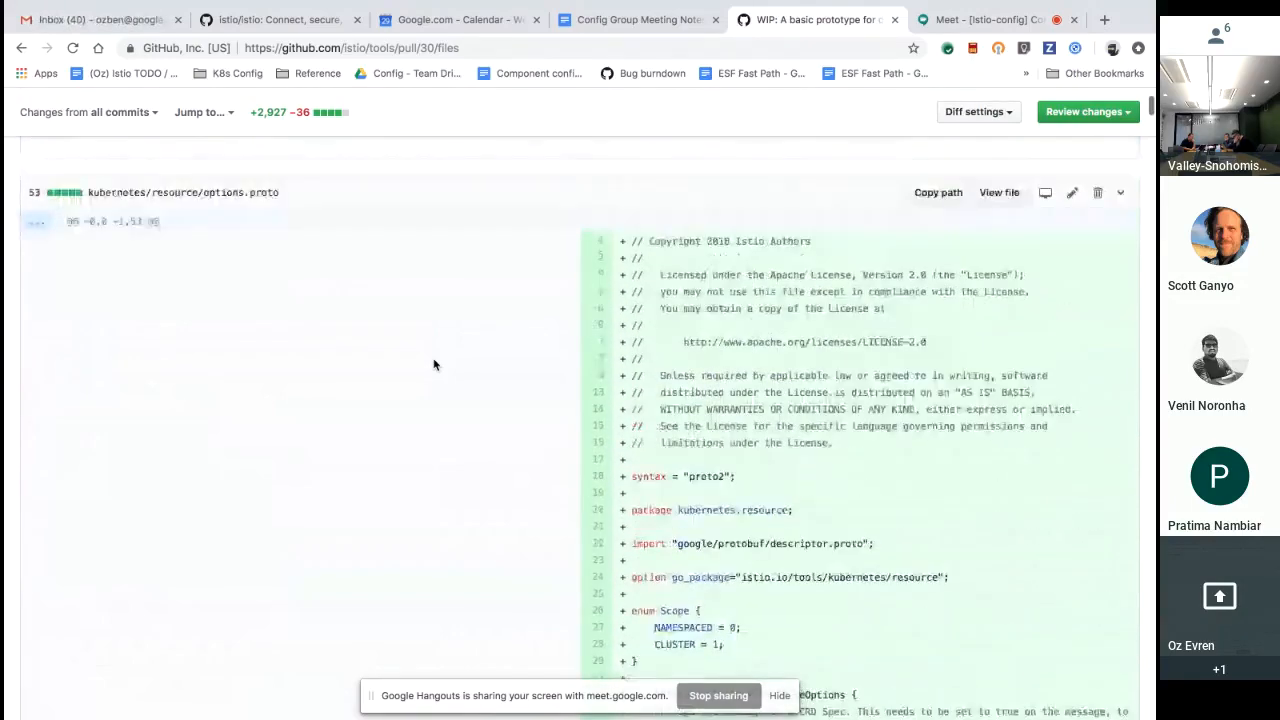
scroll(down, 3)
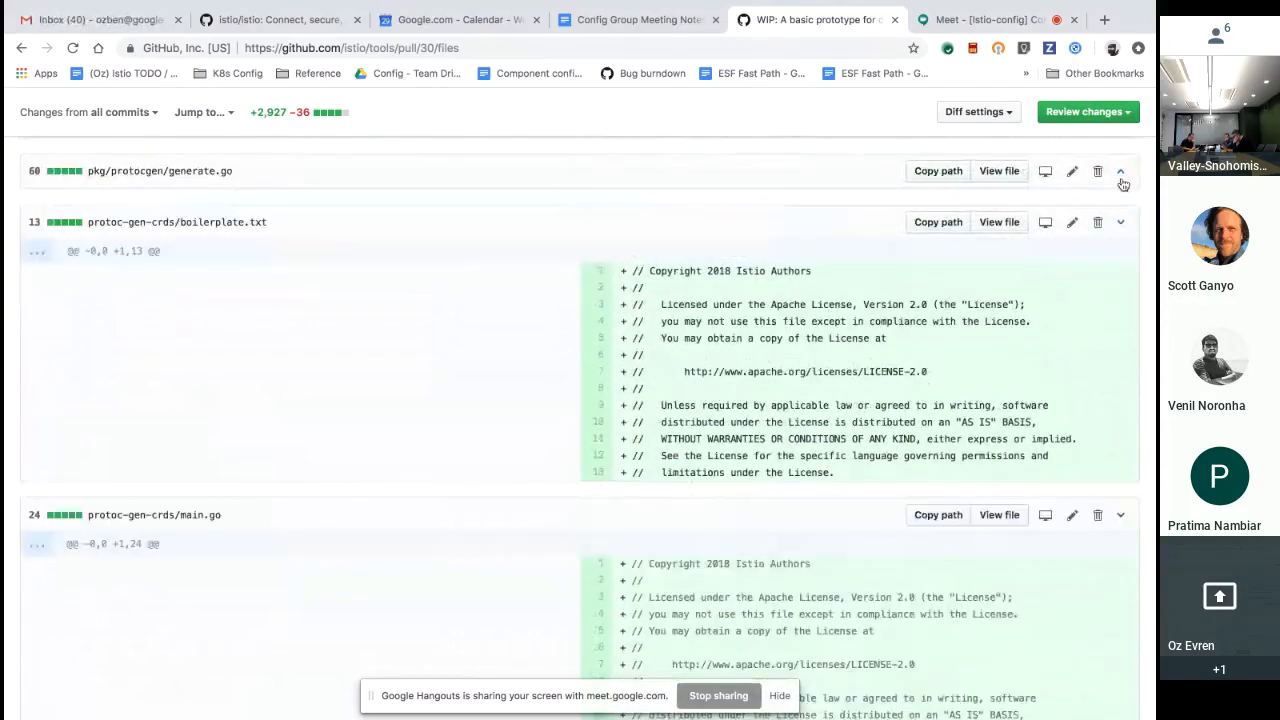
- Collapse the boilerplate.txt diff and scroll past the OpenAPI, generator, naming and model files to test.sh
click(1120, 222)
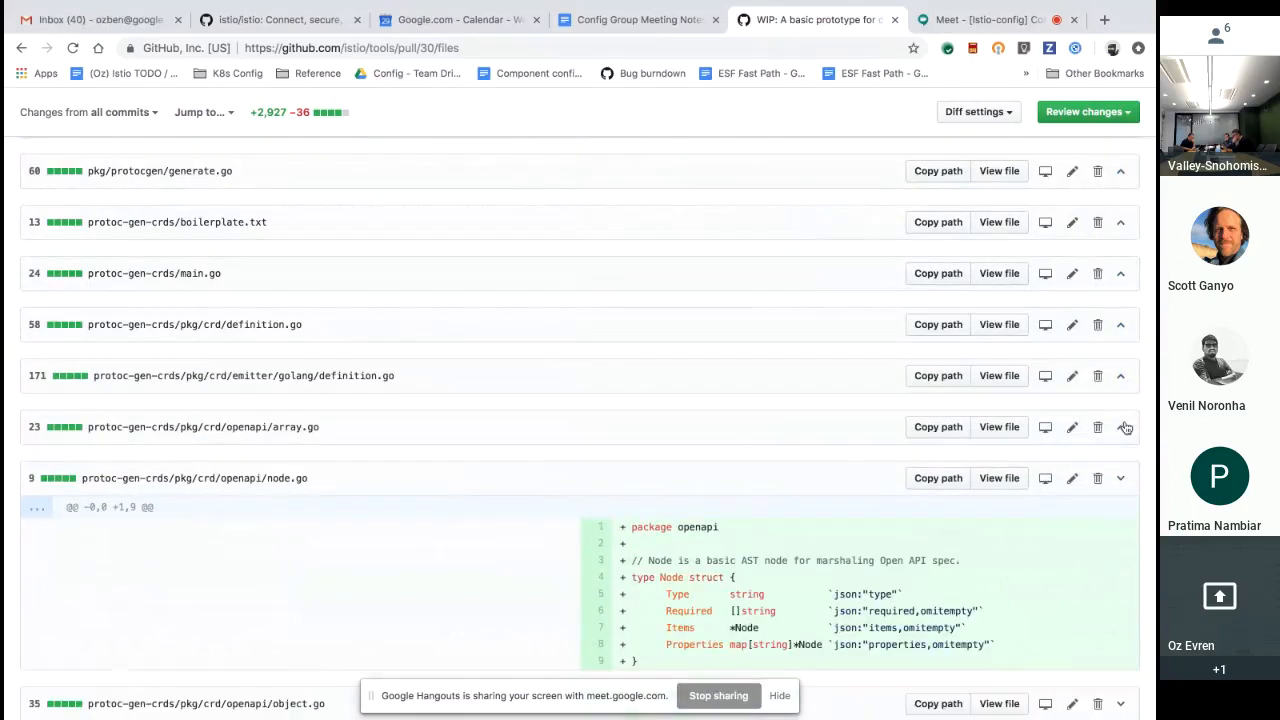
scroll(down, 3)
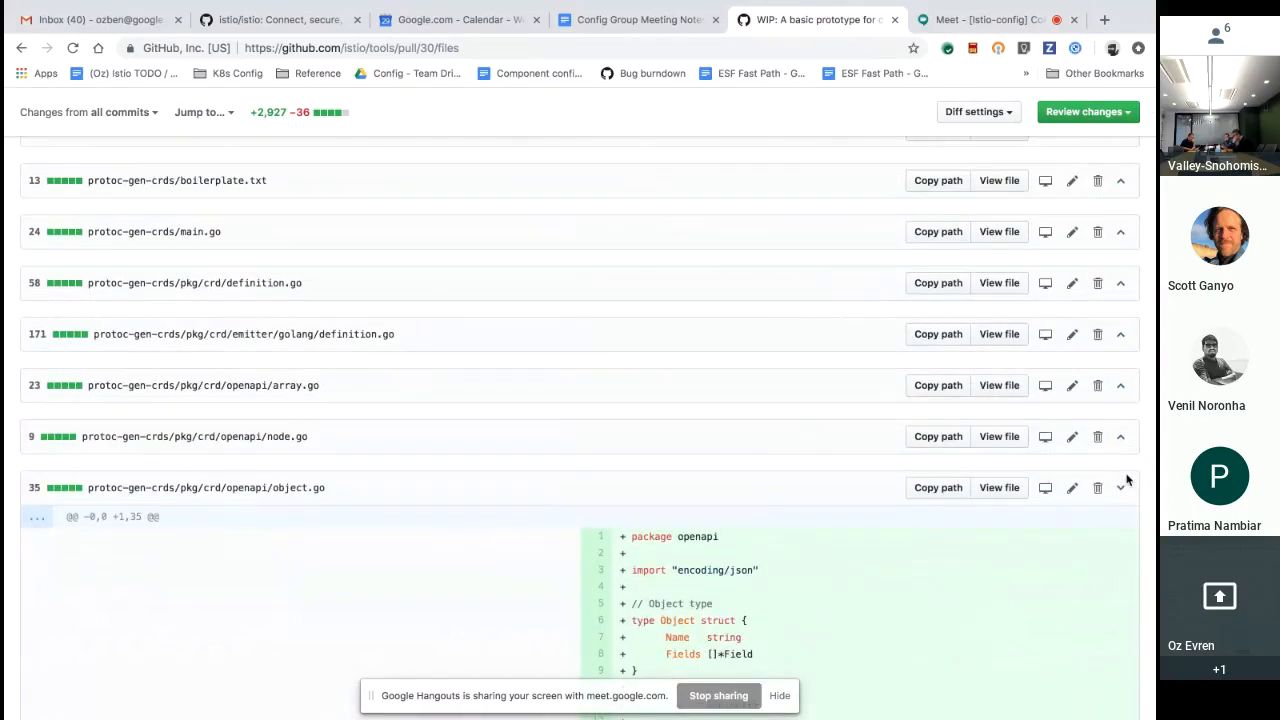
scroll(down, 3)
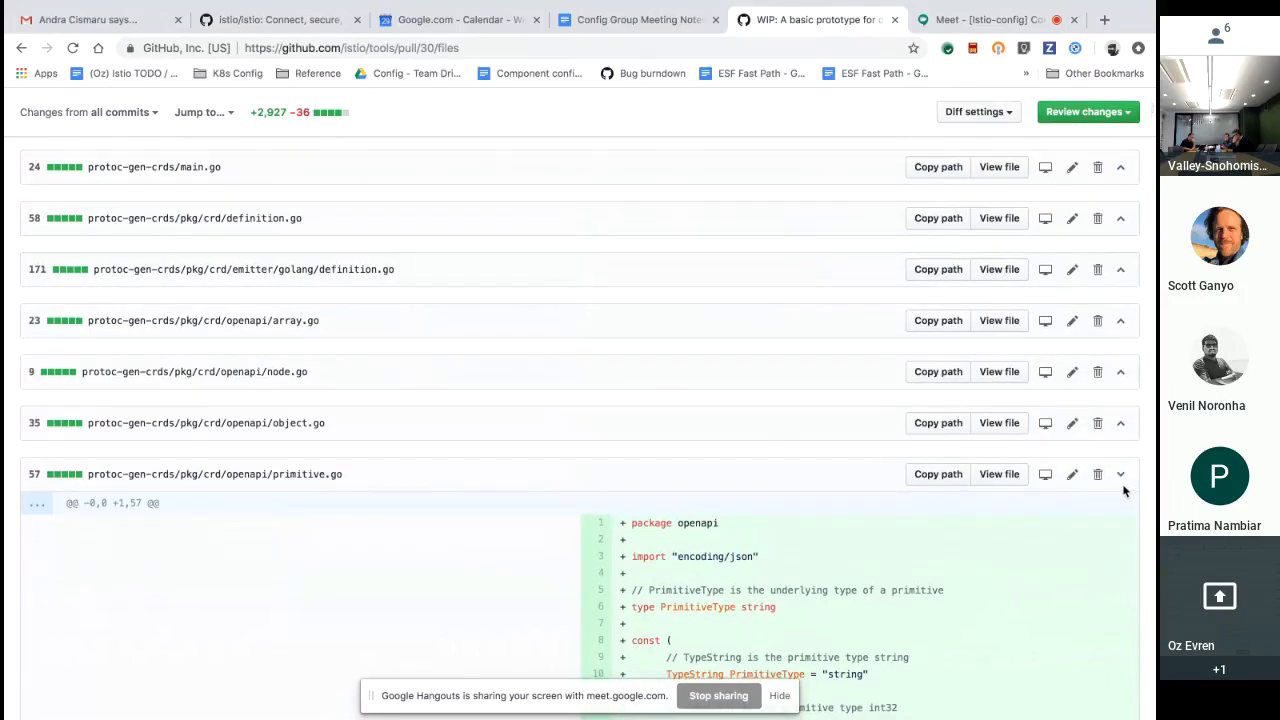
scroll(down, 3)
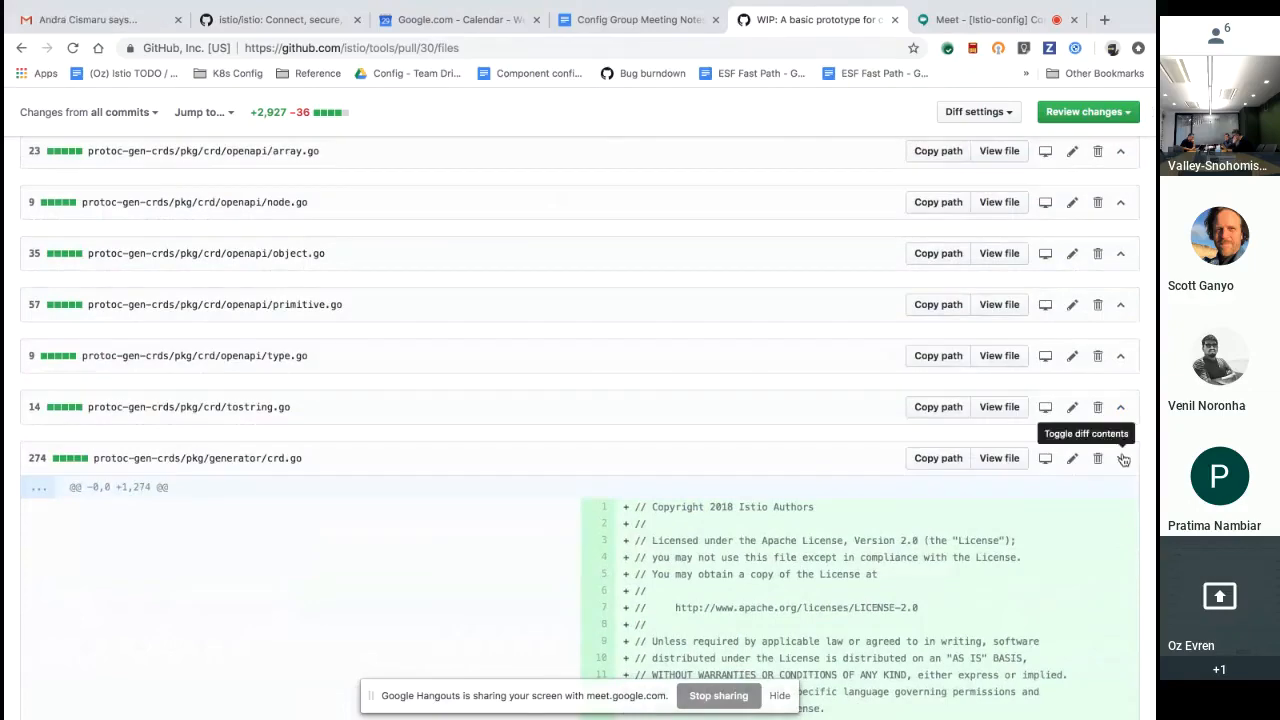
scroll(down, 3)
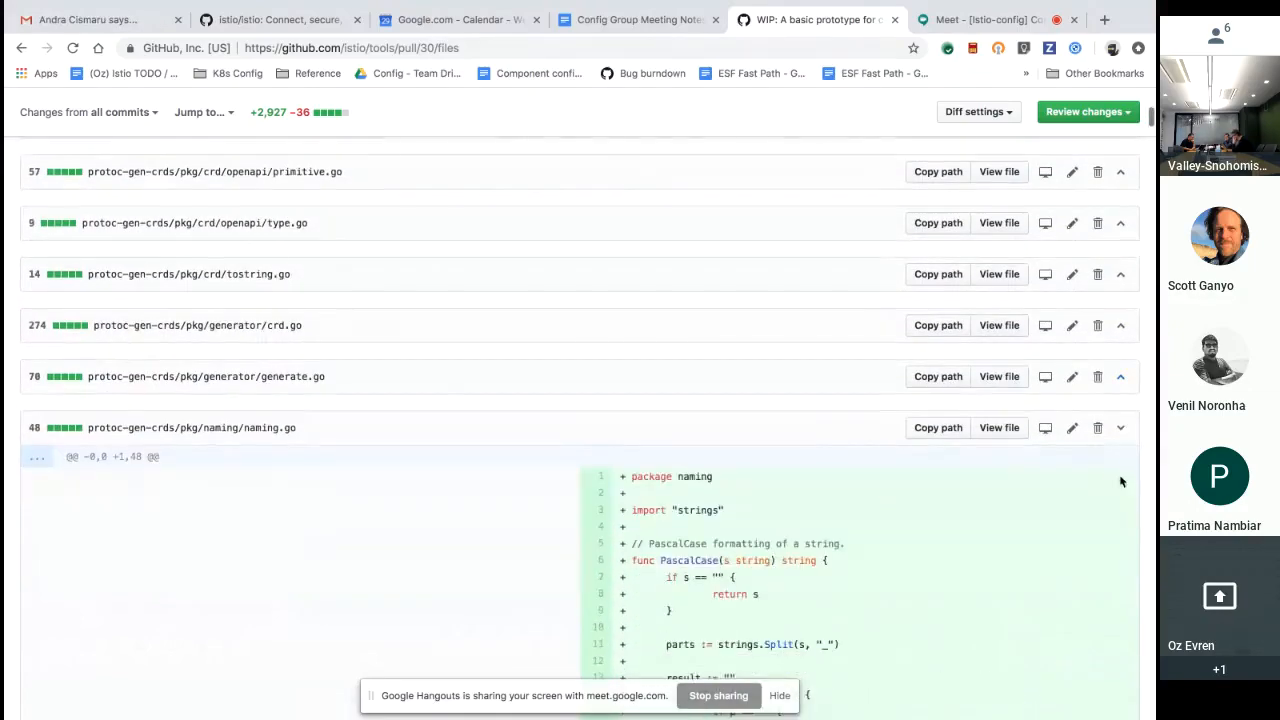
scroll(down, 3)
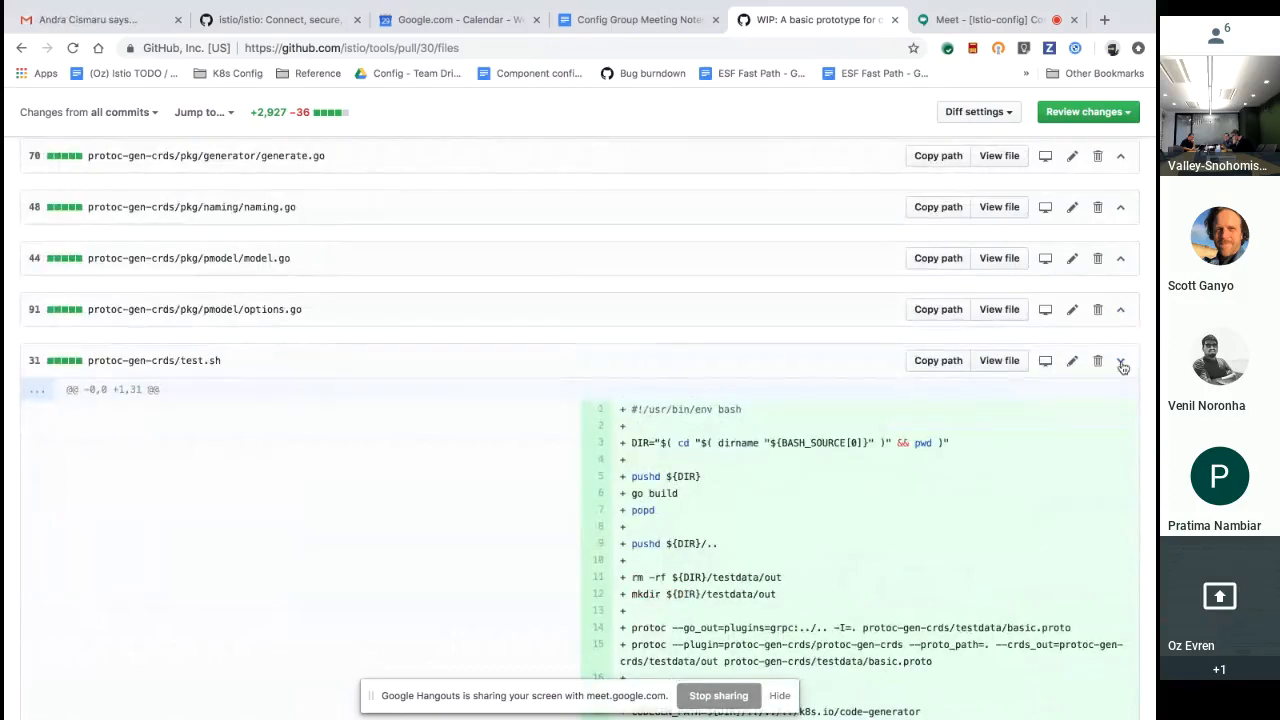
scroll(down, 3)
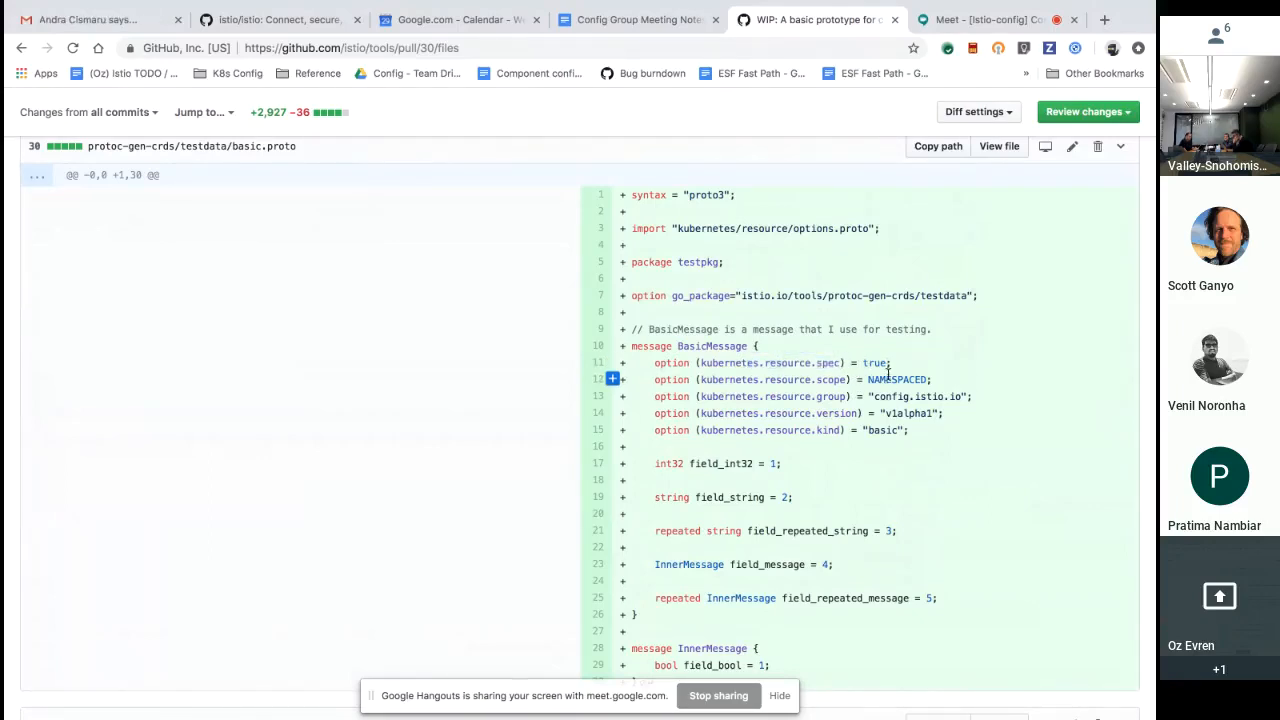
- Highlight the word NAMESPACED in the test proto, then scroll past the clientset files to fake_basic.go
double_click(896, 380)
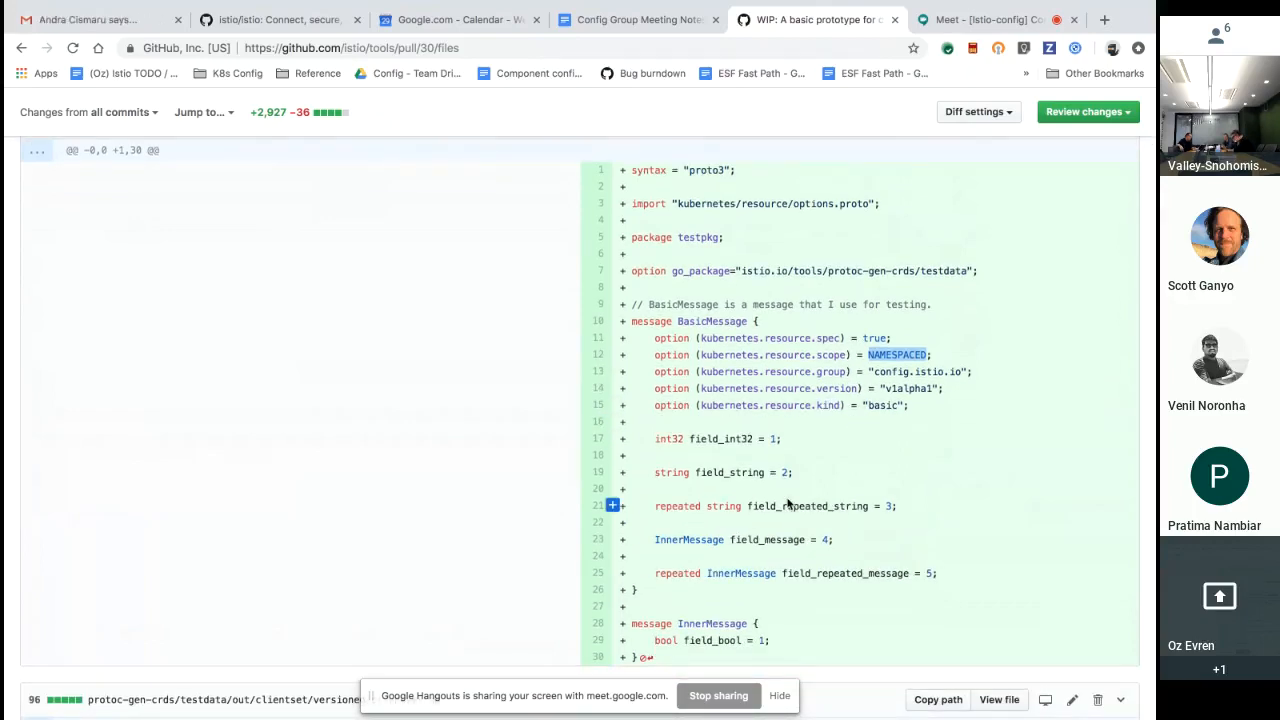
scroll(down, 3)
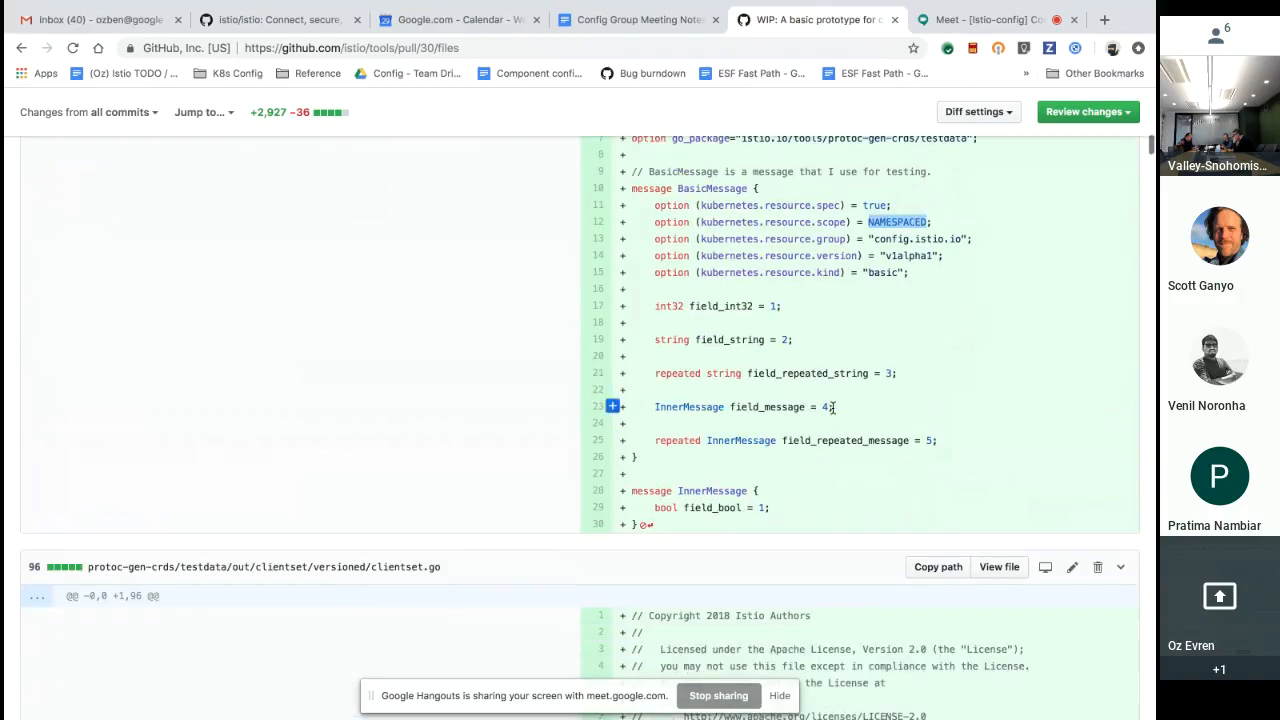
scroll(down, 3)
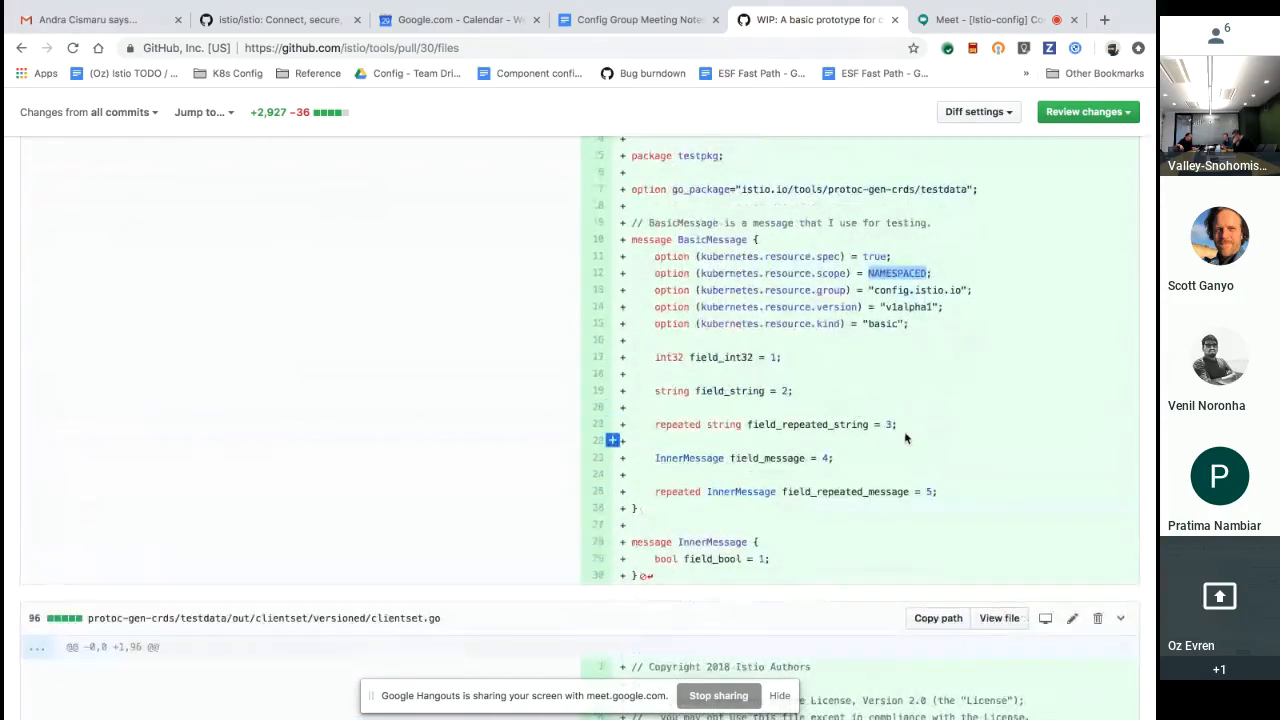
scroll(down, 3)
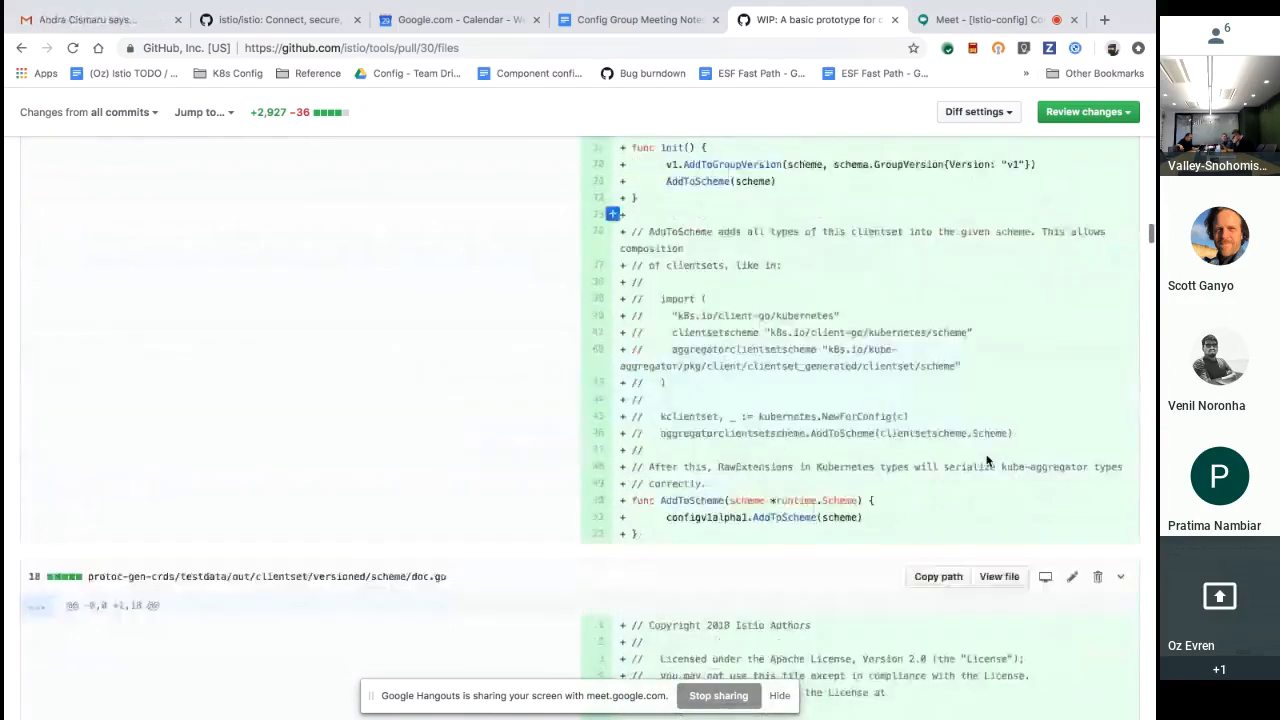
scroll(down, 3)
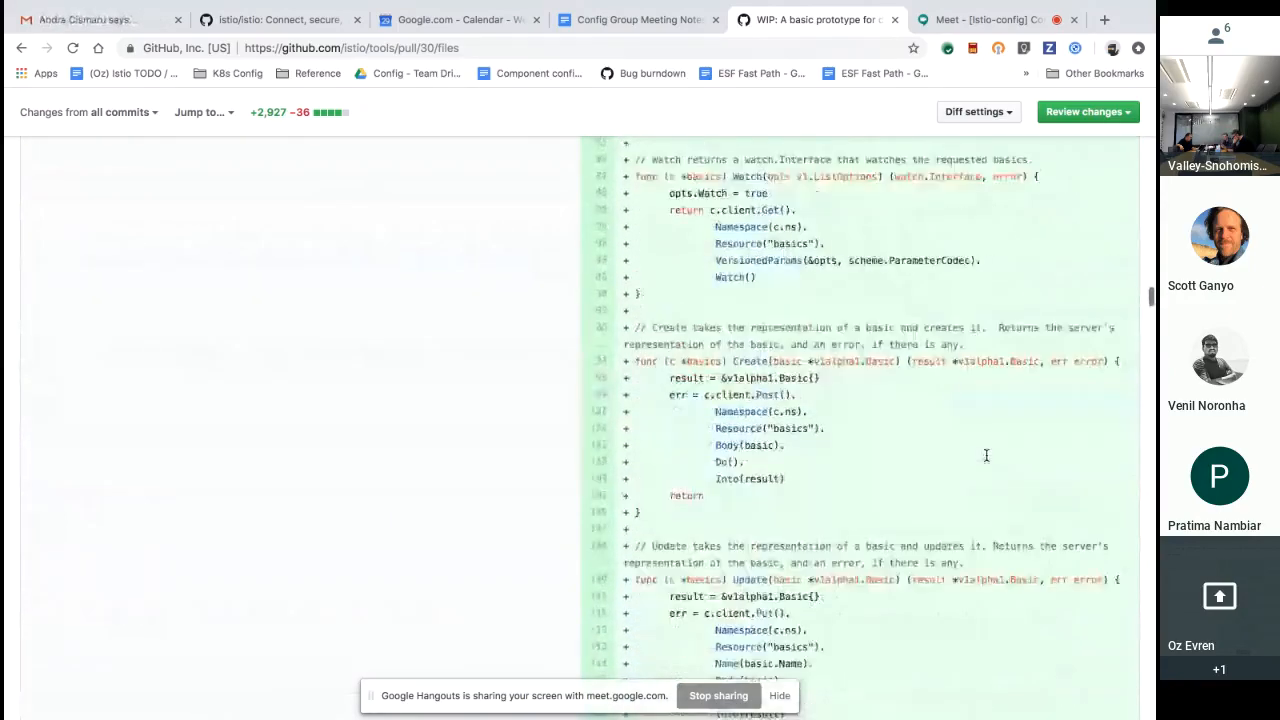
scroll(down, 3)
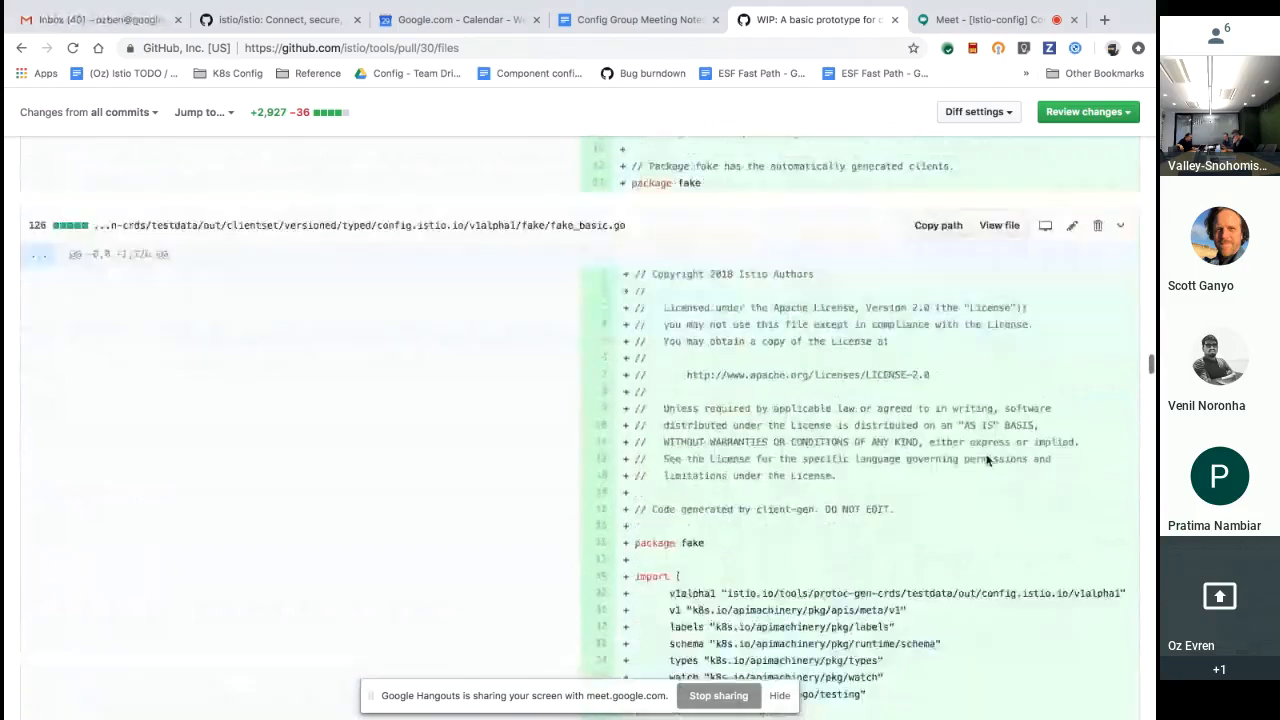
scroll(down, 3)
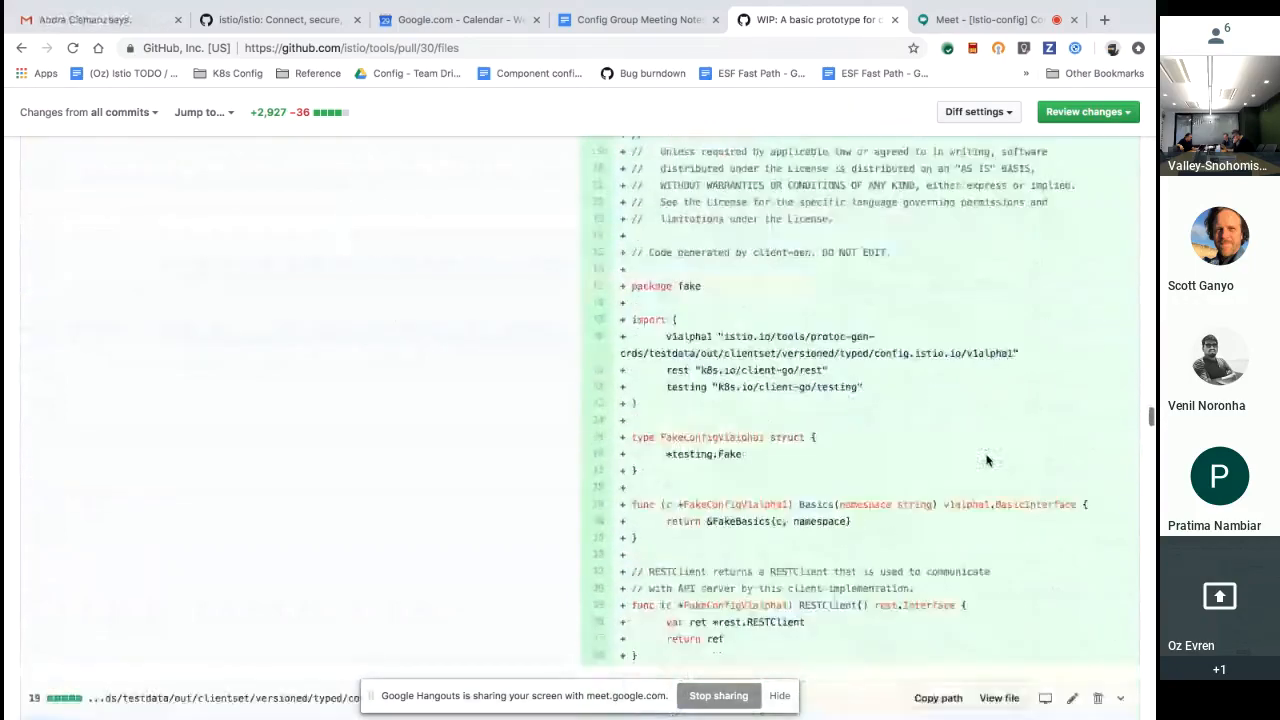
scroll(down, 3)
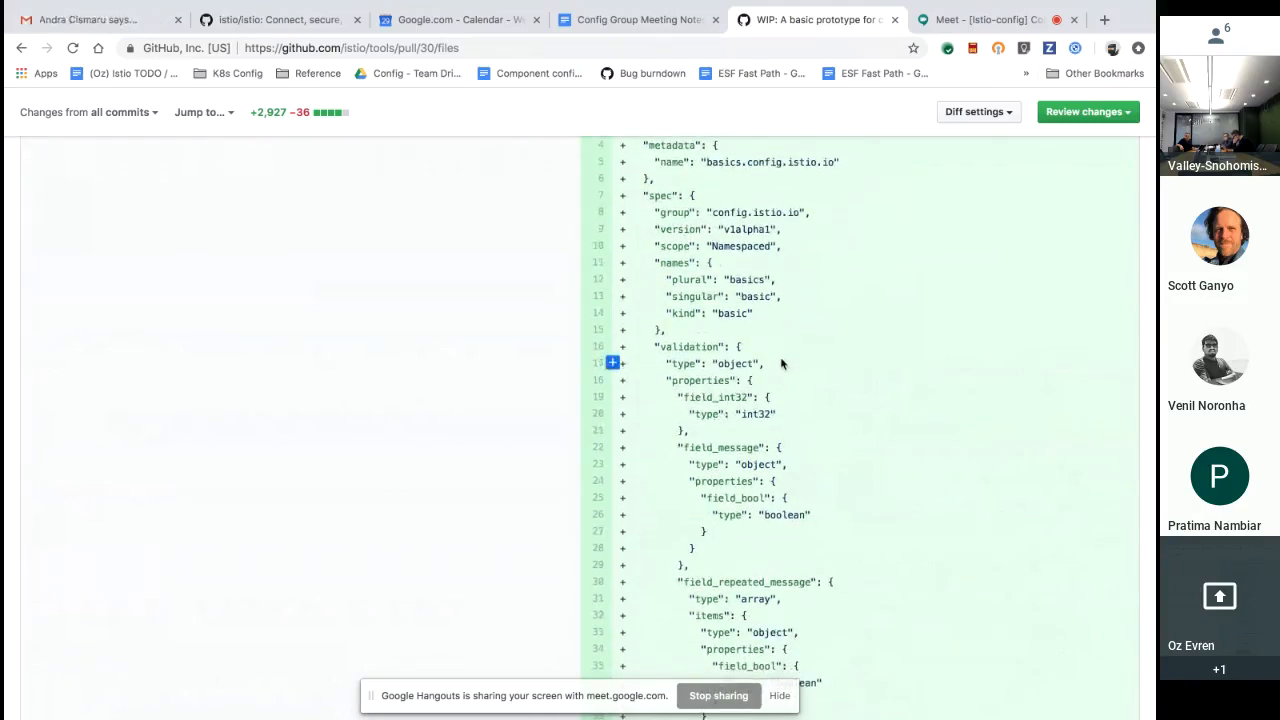
- Scroll through the crd.yaml validation properties to field_string and on to interface.go
scroll(down, 3)
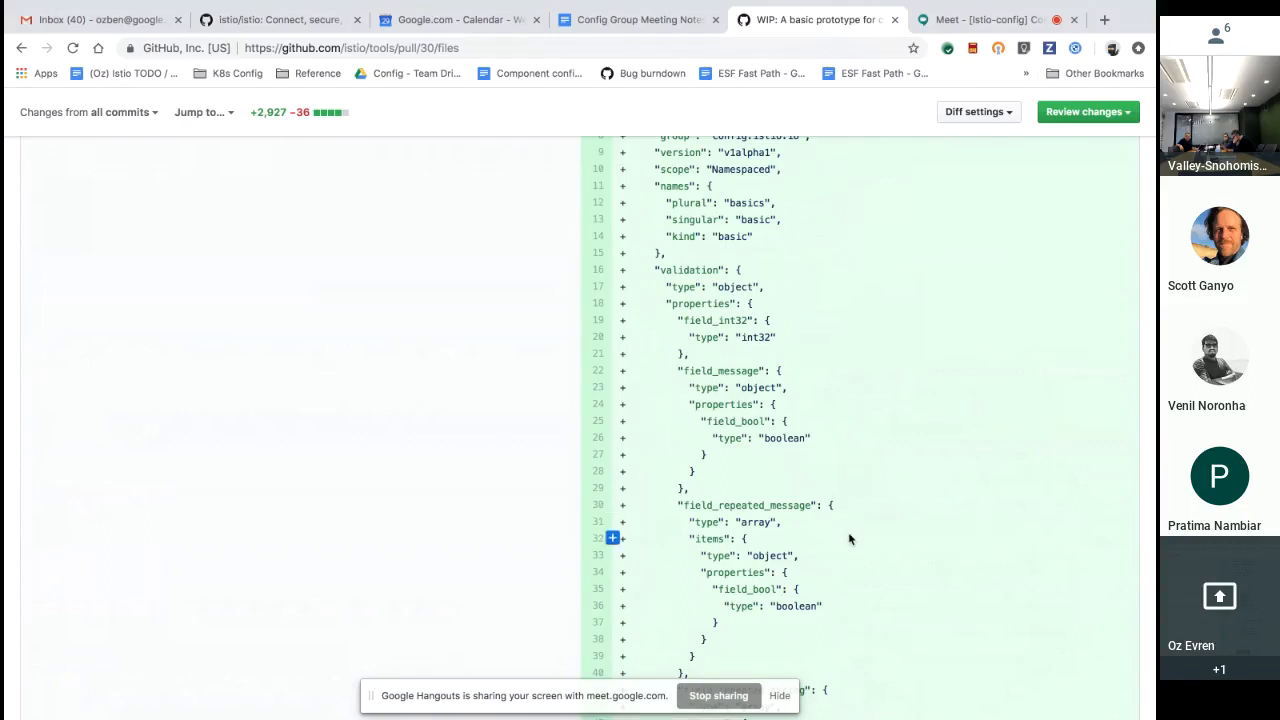
scroll(down, 3)
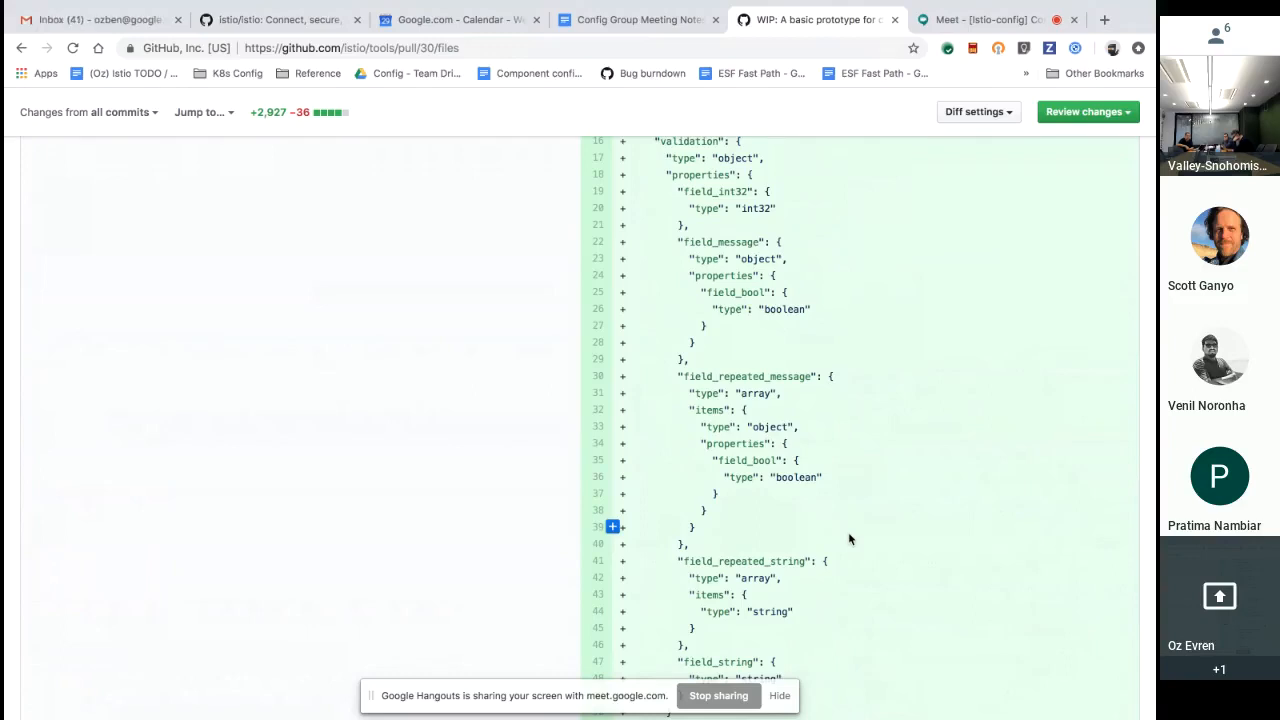
scroll(down, 3)
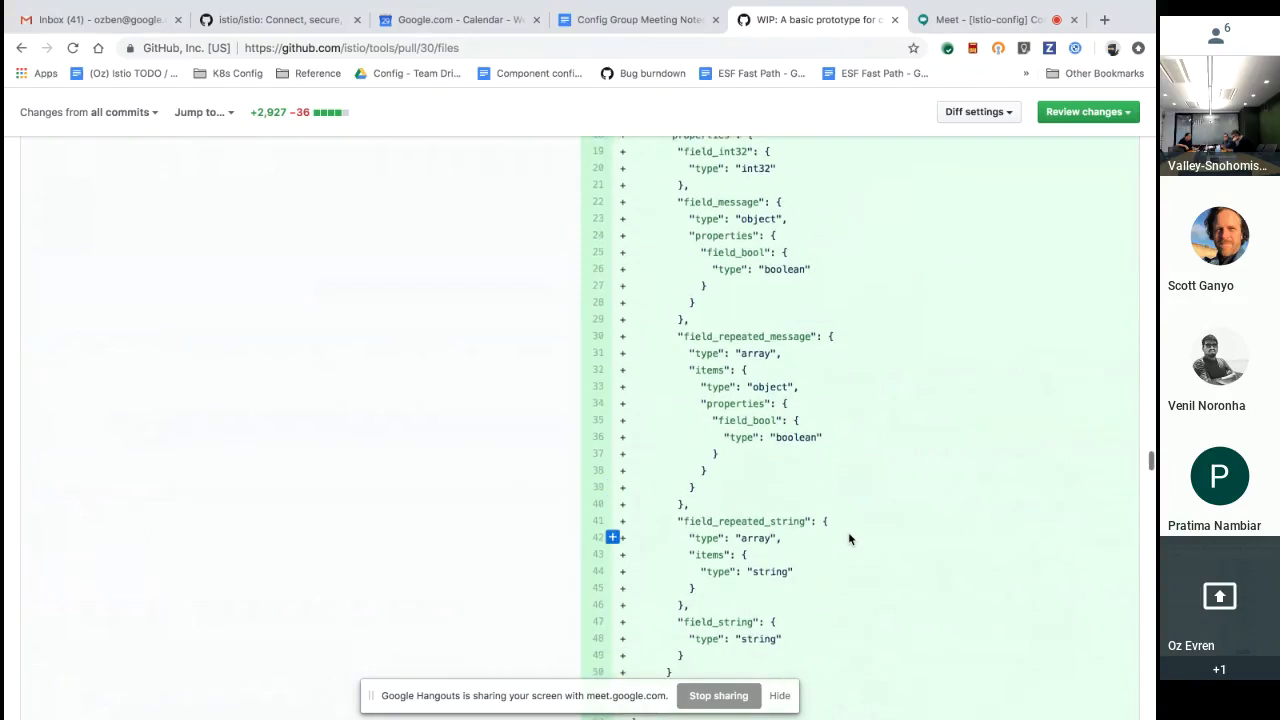
scroll(down, 3)
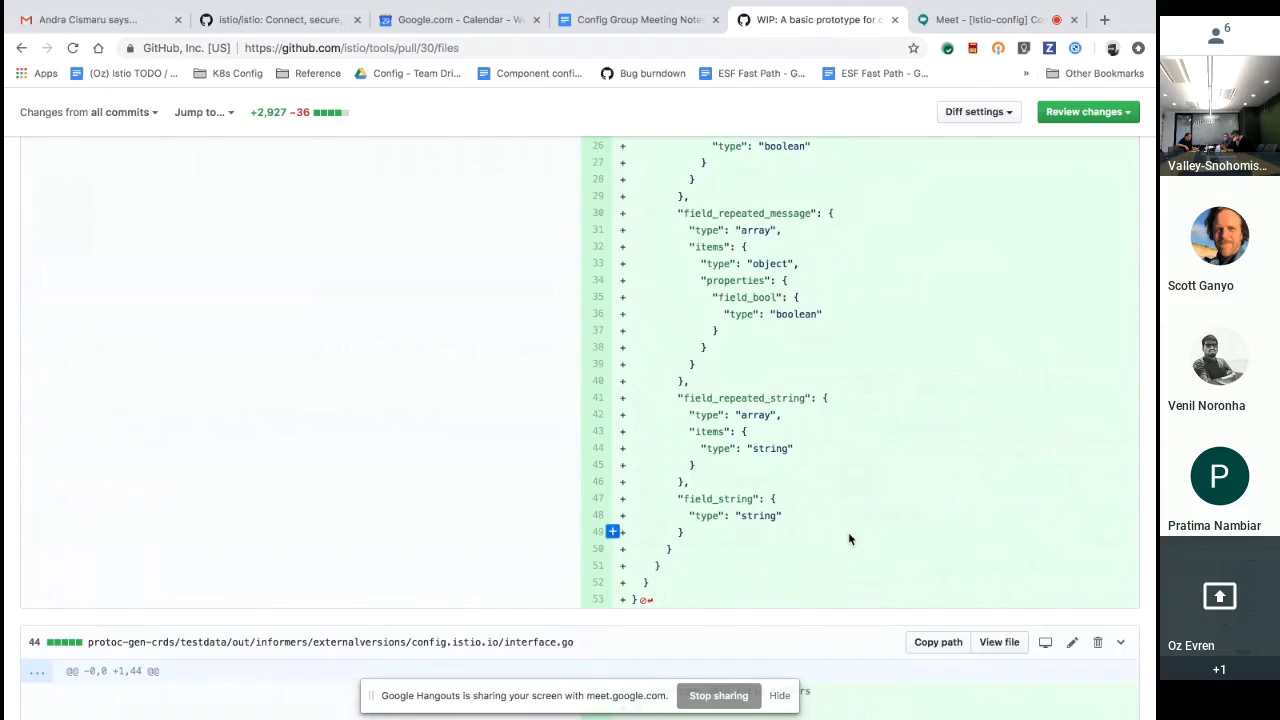
scroll(down, 3)
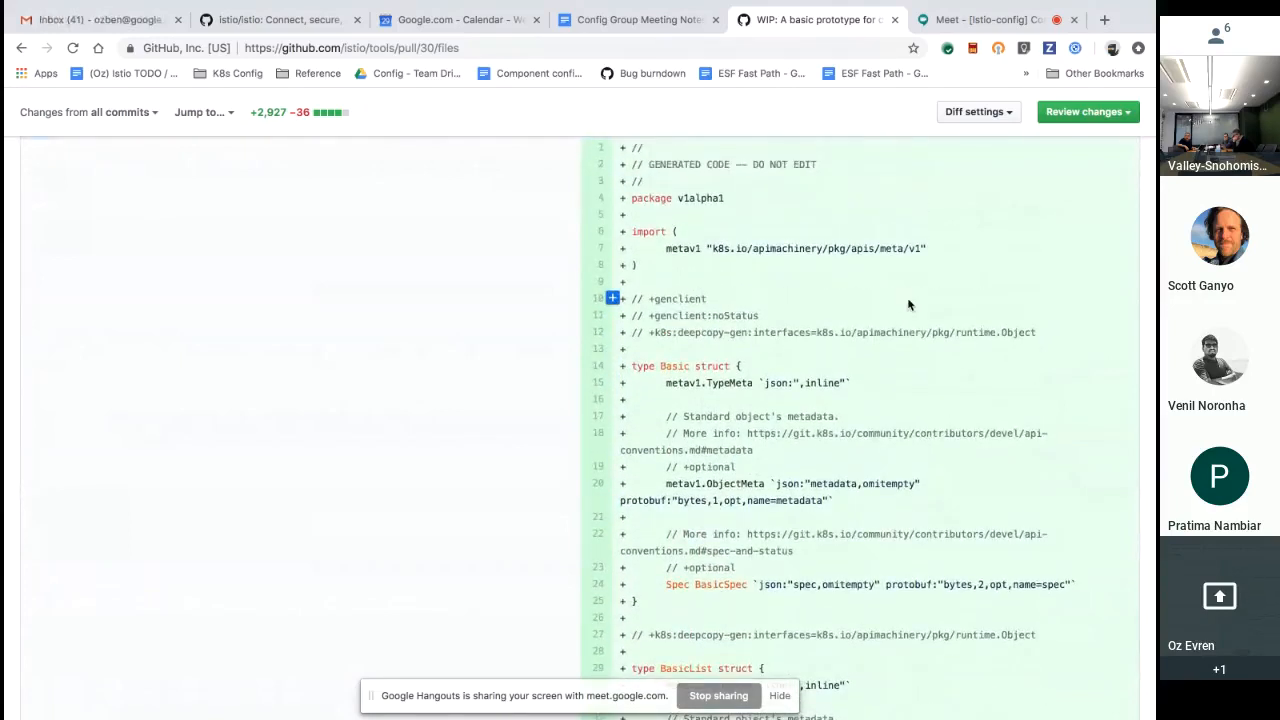
- Scroll the v1alpha1 types.go diff through the BasicList, BasicSpec and InnerMessage structs
scroll(down, 3)
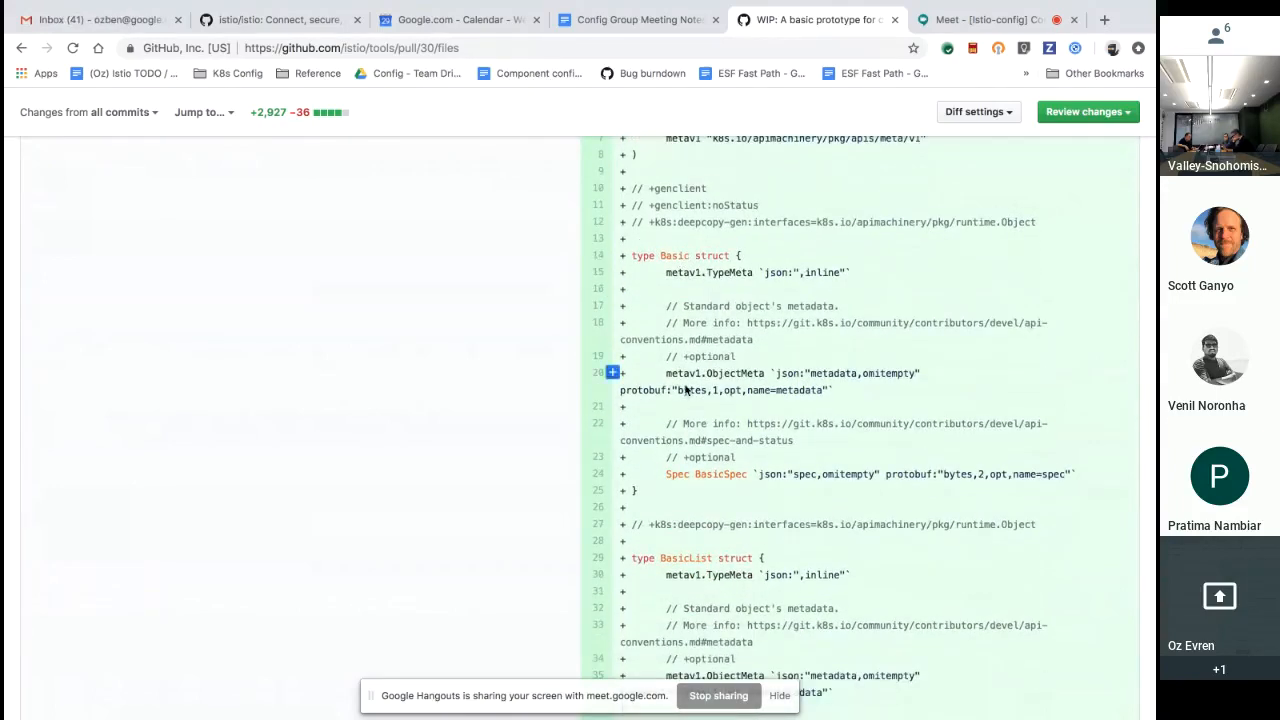
scroll(down, 3)
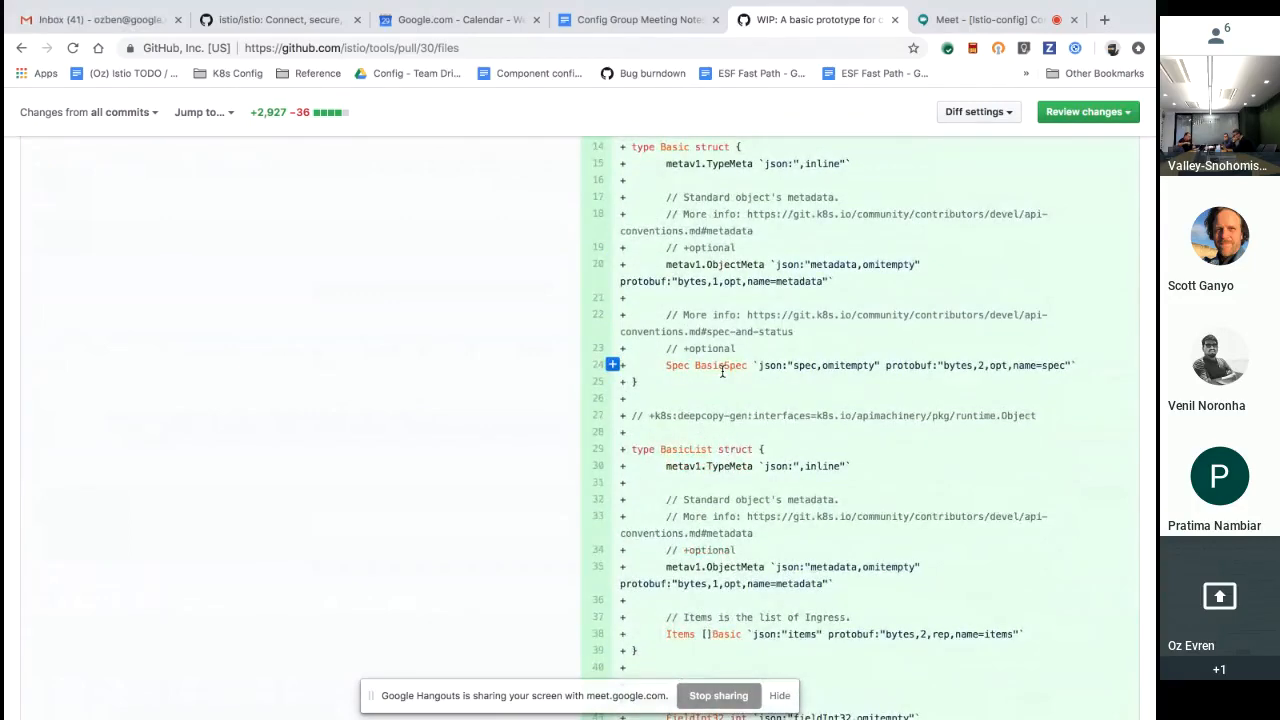
scroll(down, 3)
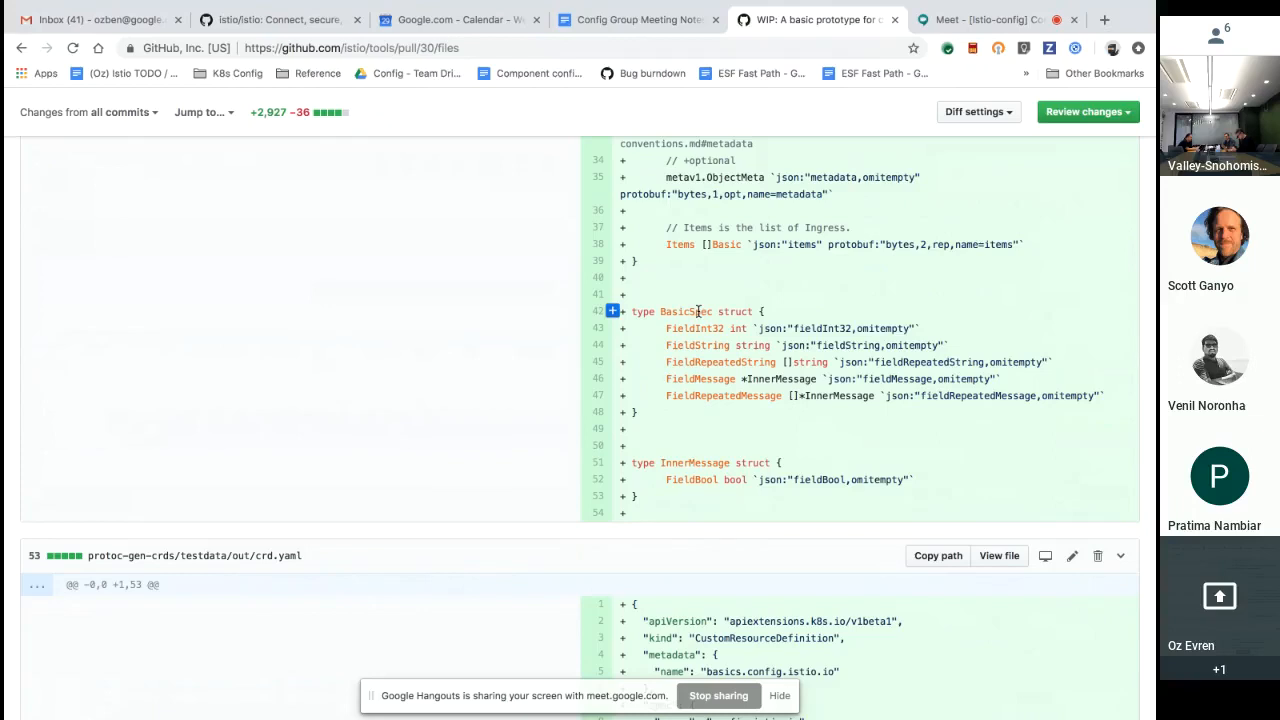
- Scroll the diff once more, then switch back to the Google Meet call tab
scroll(down, 3)
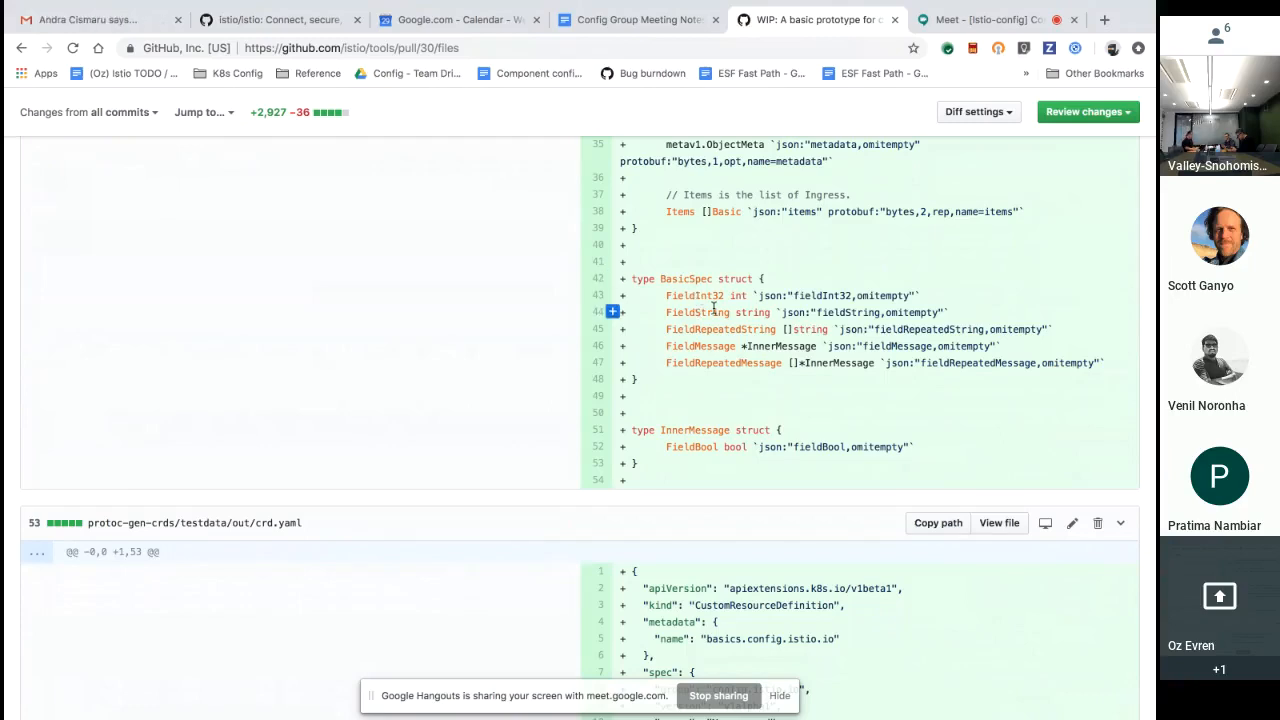
click(870, 20)
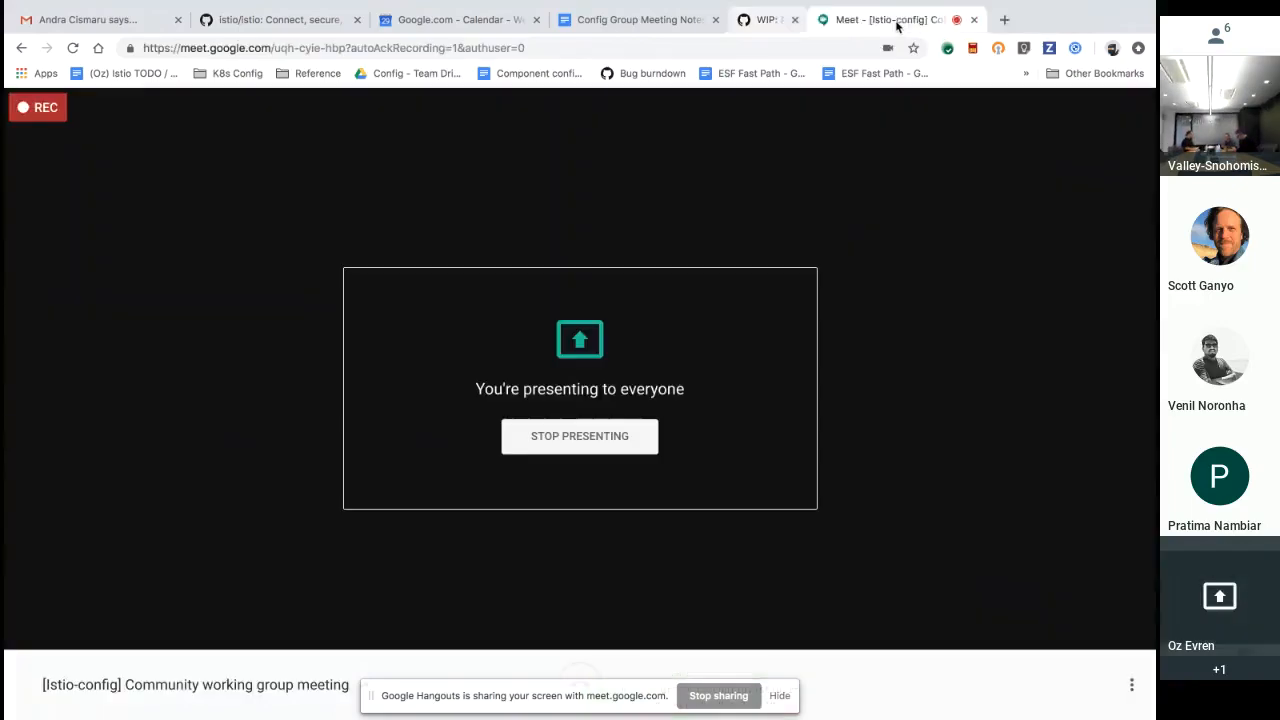